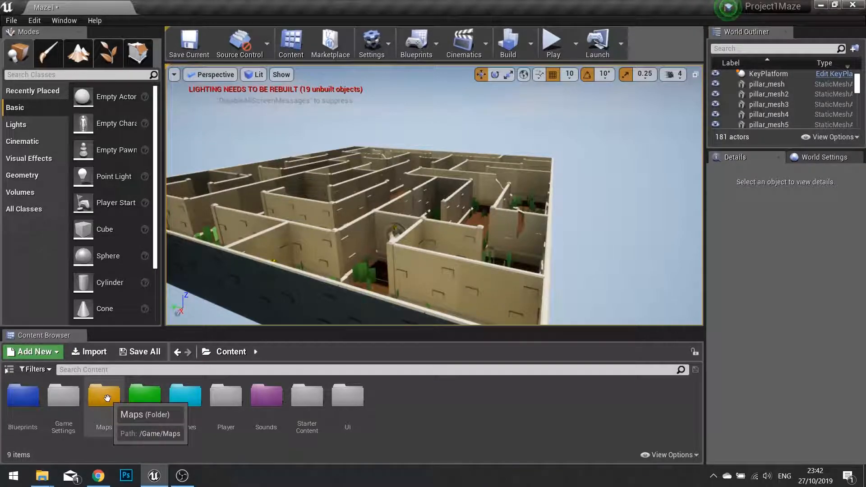
Step: Load the Maze2 level from the Maps folder in the Content Browser
double_click(104, 394)
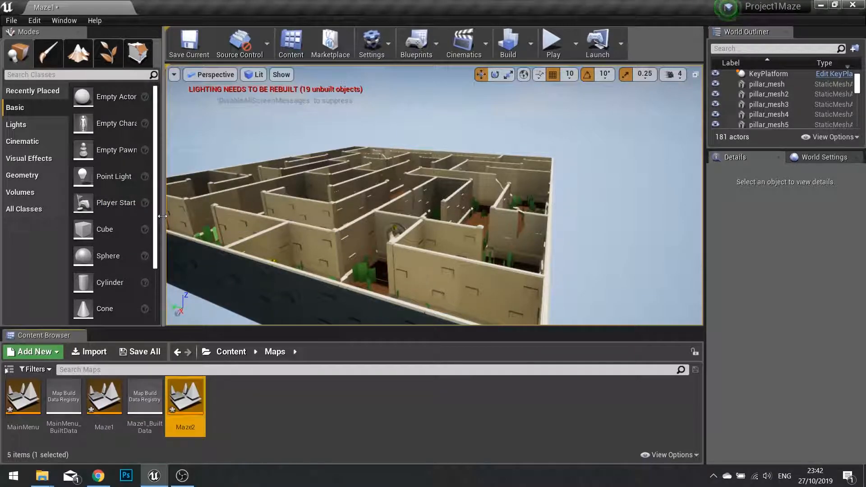
click(140, 352)
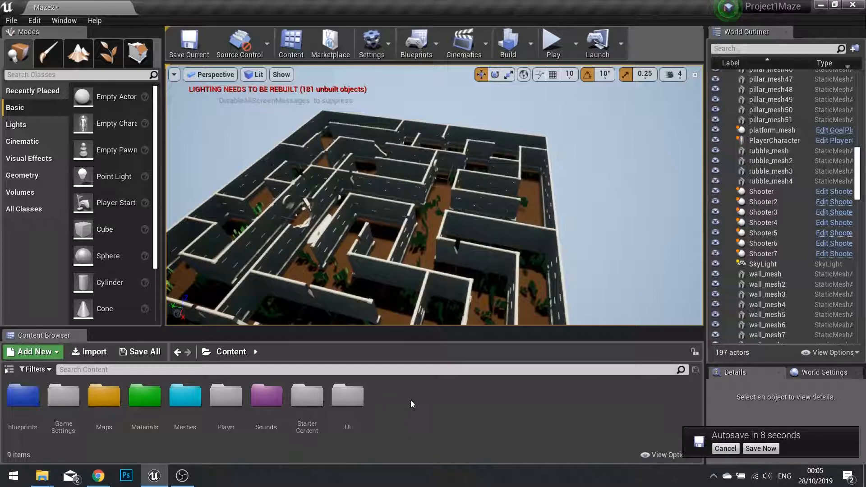
mouse_move(392, 398)
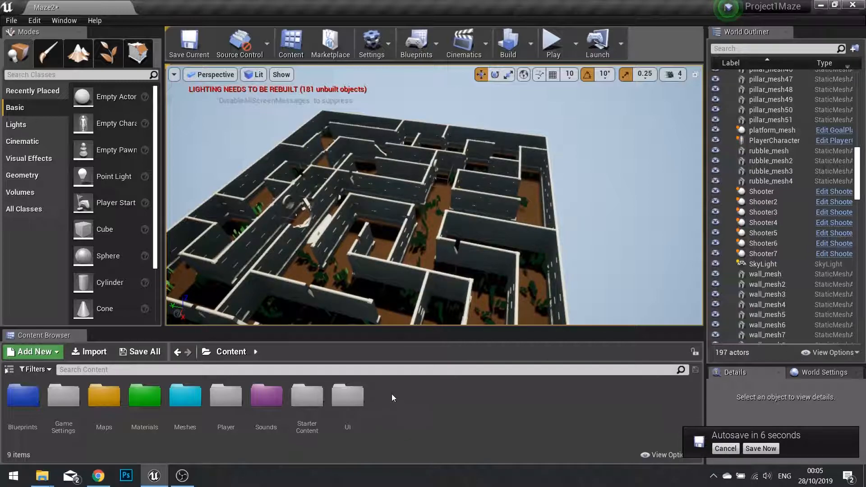
Step: Create a Blueprint class with GameInstance as parent in GameSettings, named MazeGameInstance
double_click(63, 394)
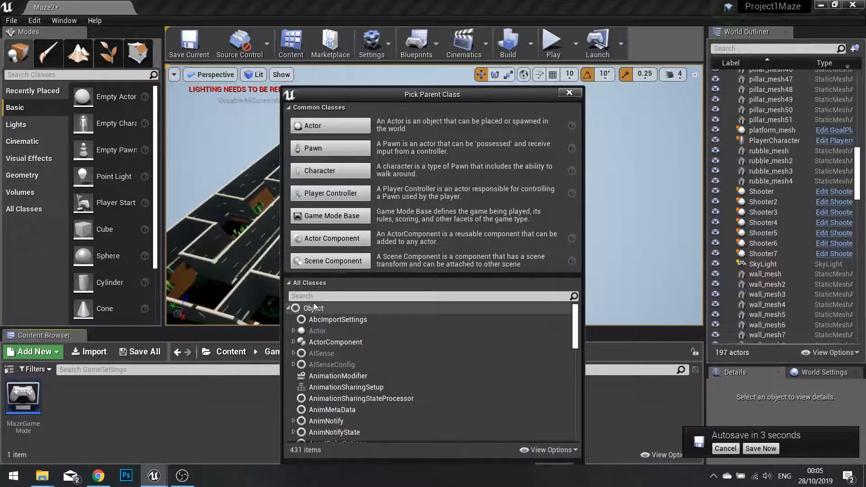
text(instance)
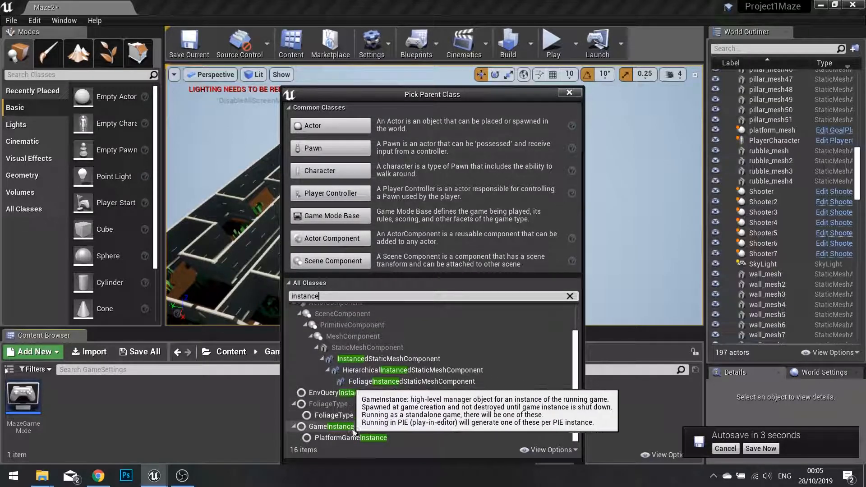
click(333, 426)
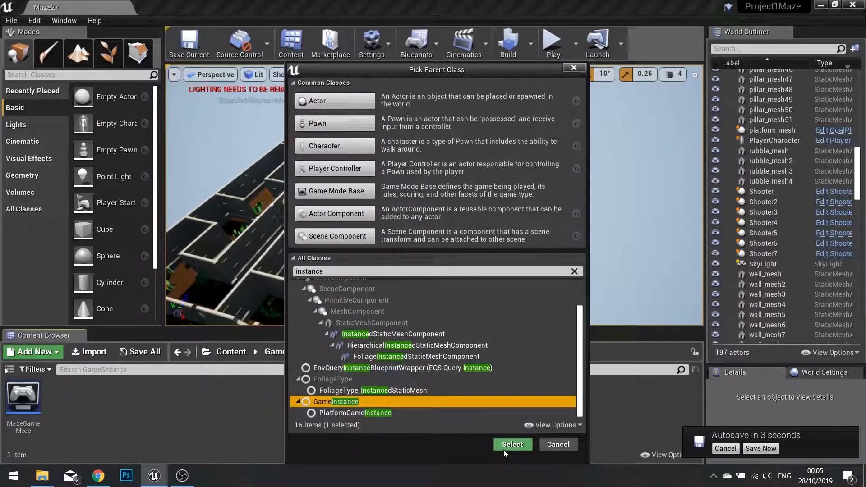
click(511, 444)
text(MazeGameInstance)
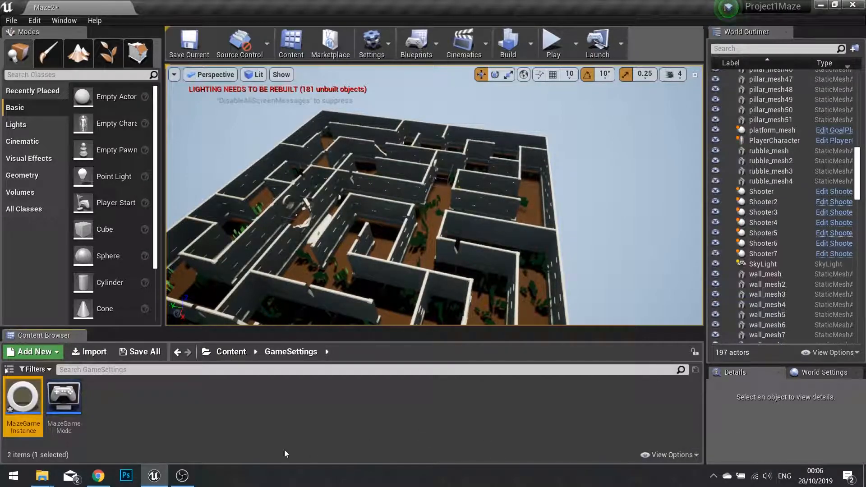
Step: Add a LevelNames variable of type Name array to MazeGameInstance
double_click(23, 392)
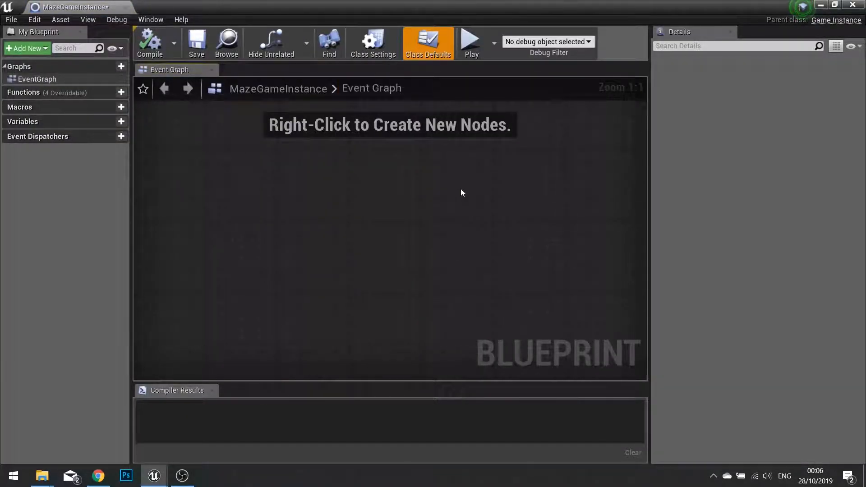
mouse_move(457, 189)
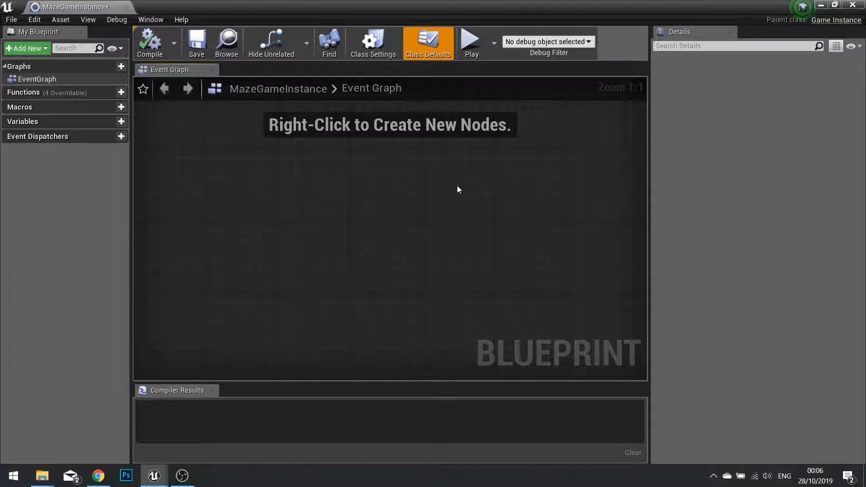
click(149, 43)
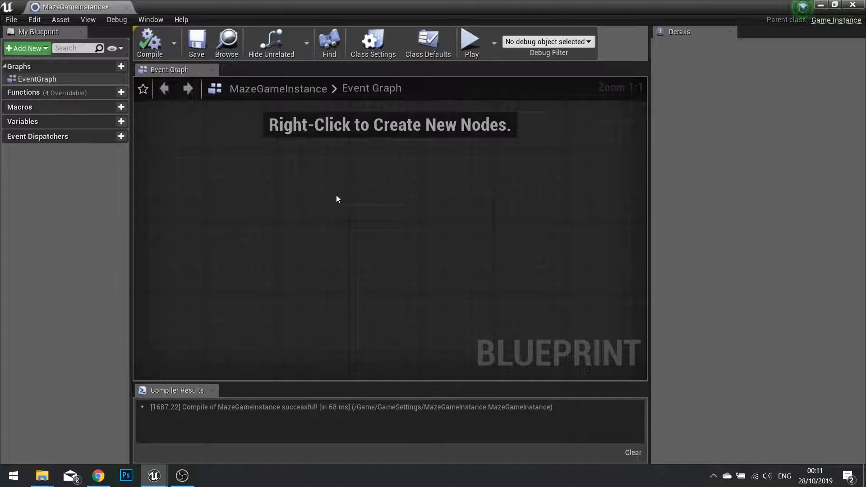
click(121, 122)
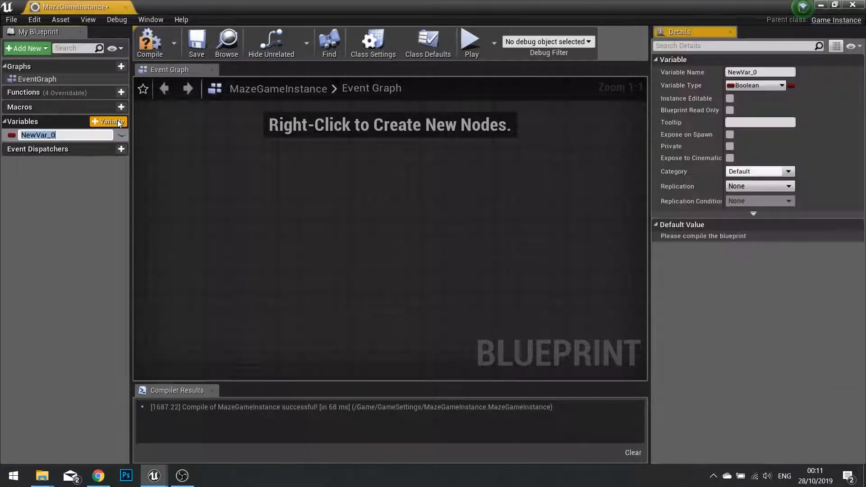
text(Level)
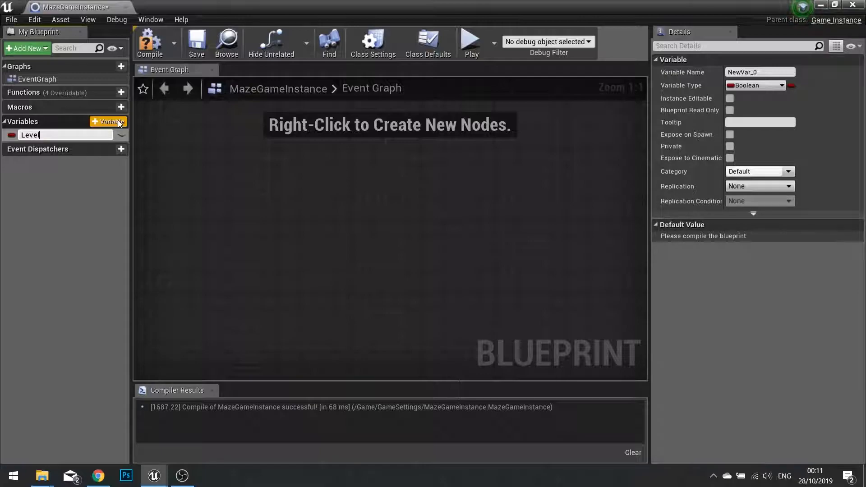
text(LevelNames)
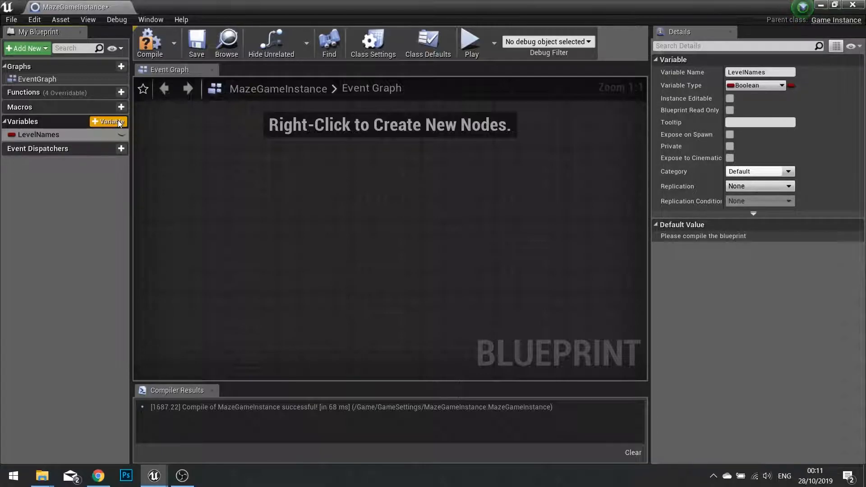
click(755, 85)
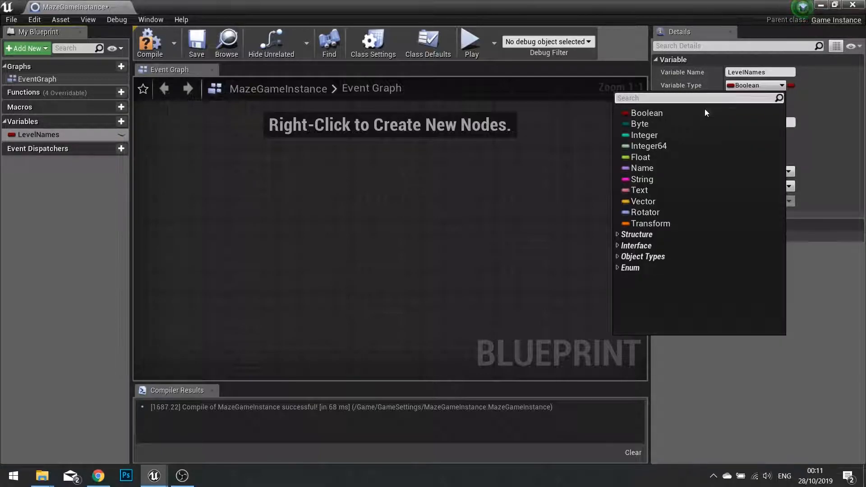
text(name)
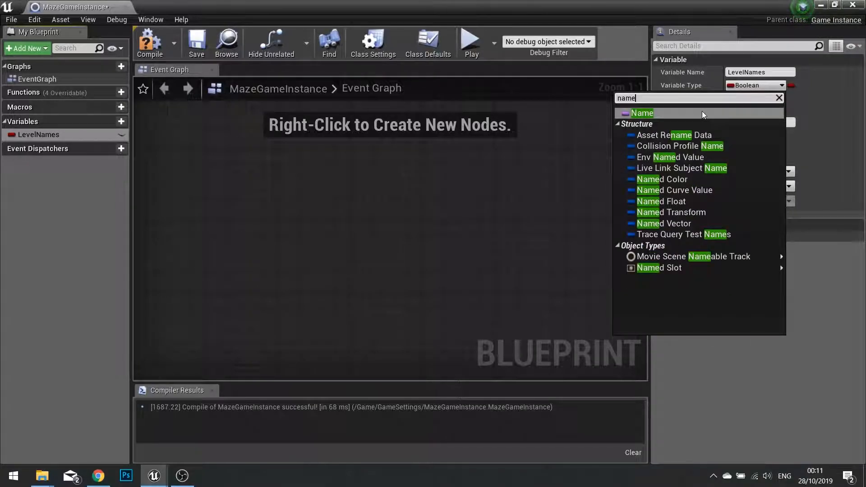
click(642, 113)
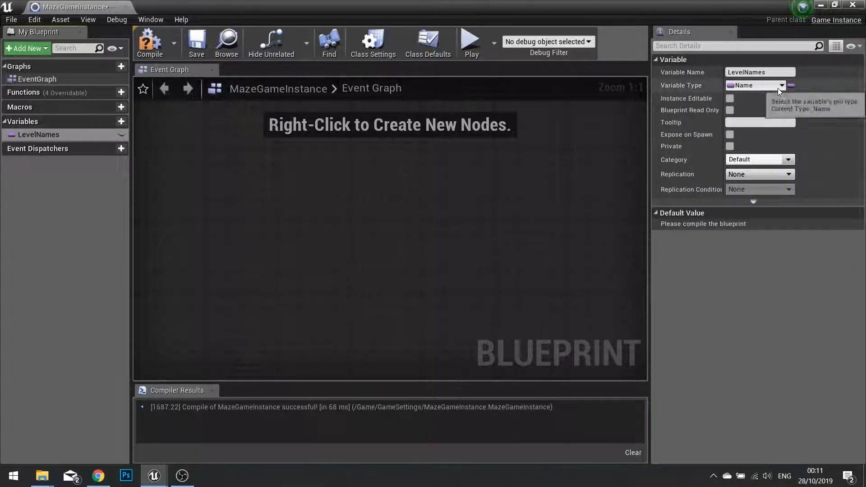
mouse_move(791, 85)
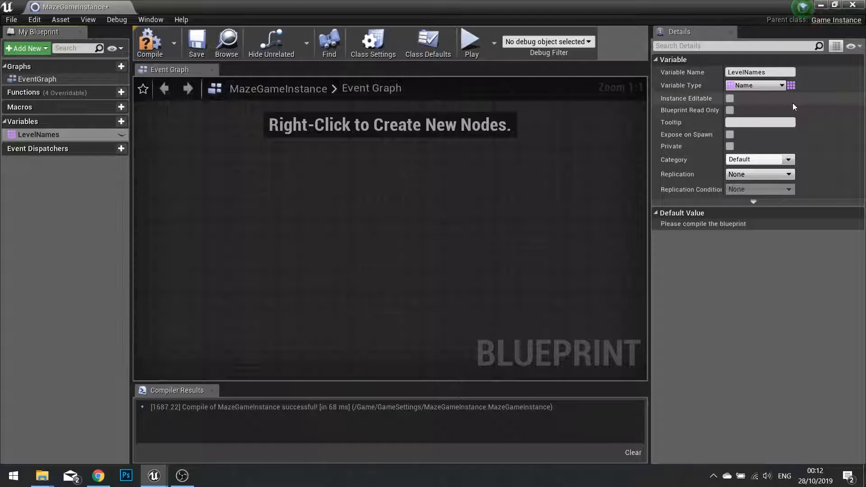
Step: Compile and set LevelNames defaults to two entries, Maze1 and Maze2
click(149, 44)
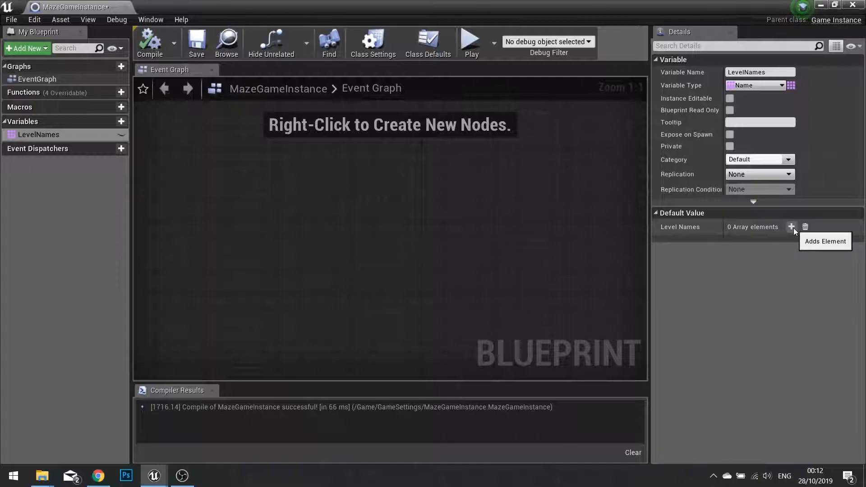
click(790, 227)
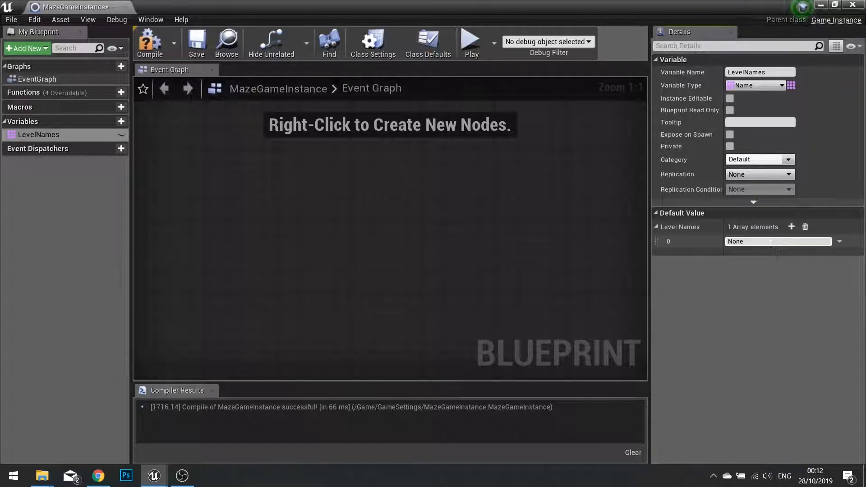
click(776, 241)
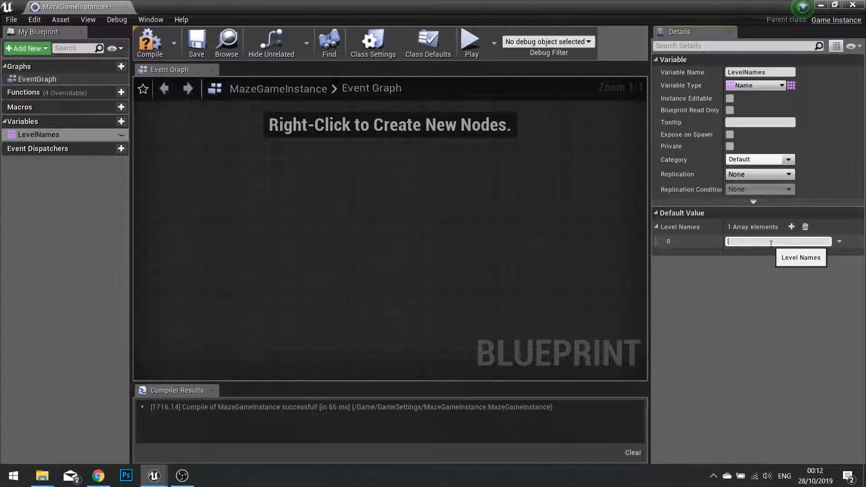
text(Maze1)
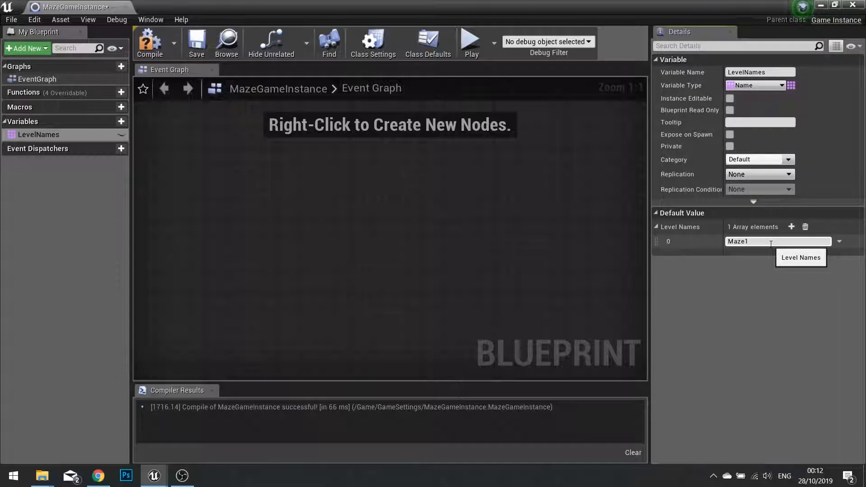
click(790, 227)
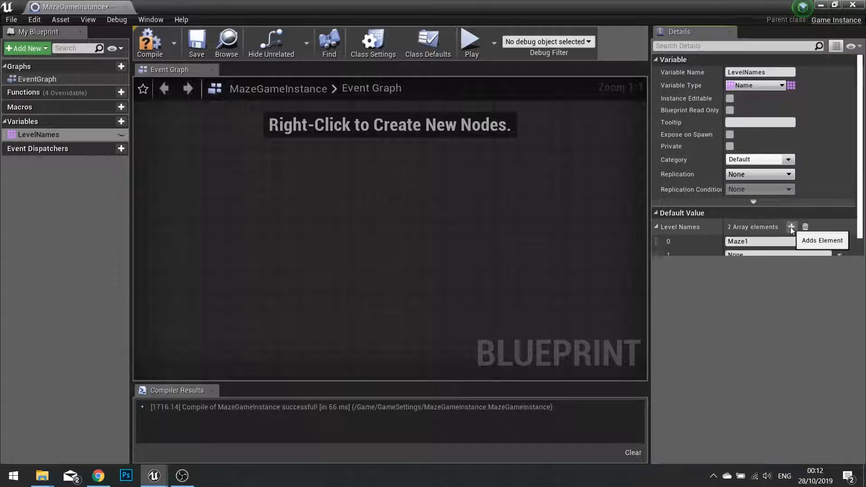
text(Maze2)
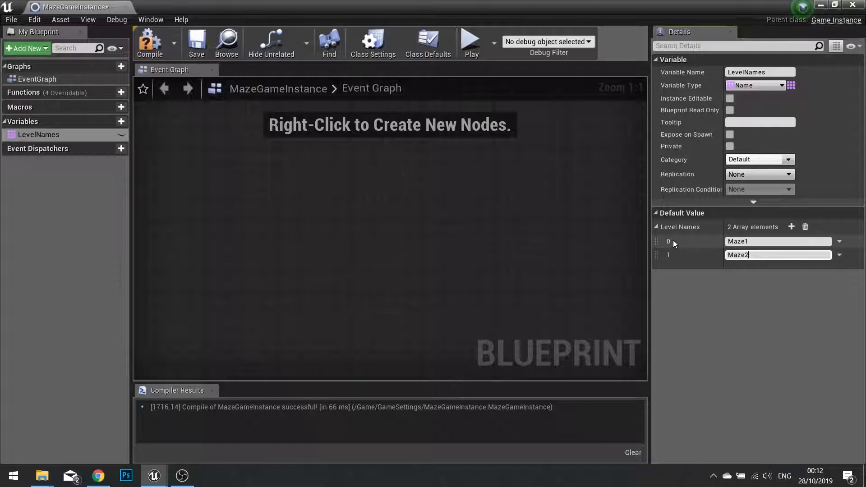
mouse_move(540, 281)
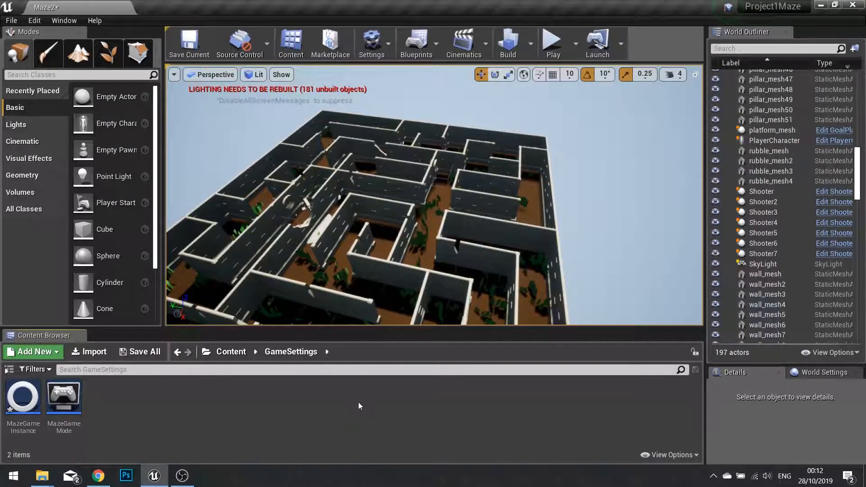
Step: Open the WinScreen widget from the UI folder and go to its event graph
click(231, 351)
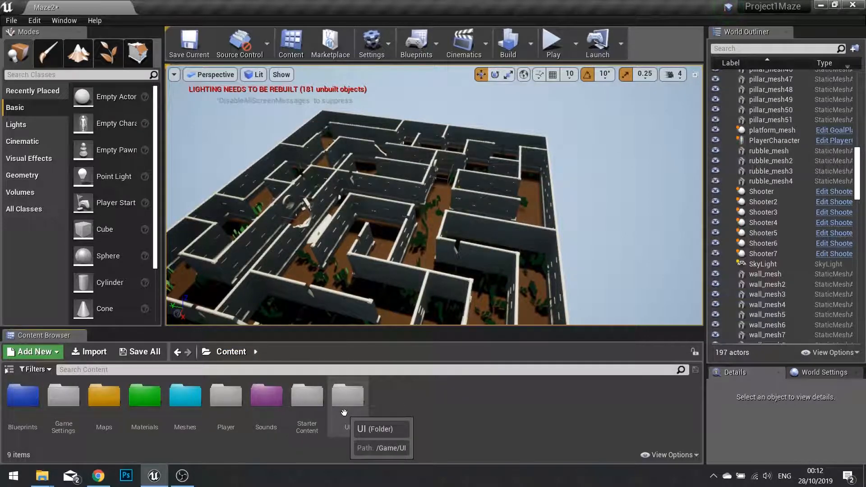
double_click(346, 394)
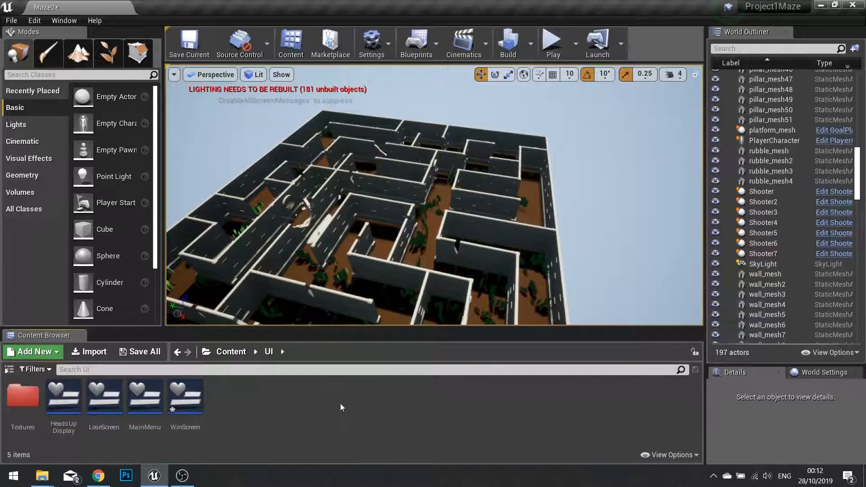
double_click(185, 395)
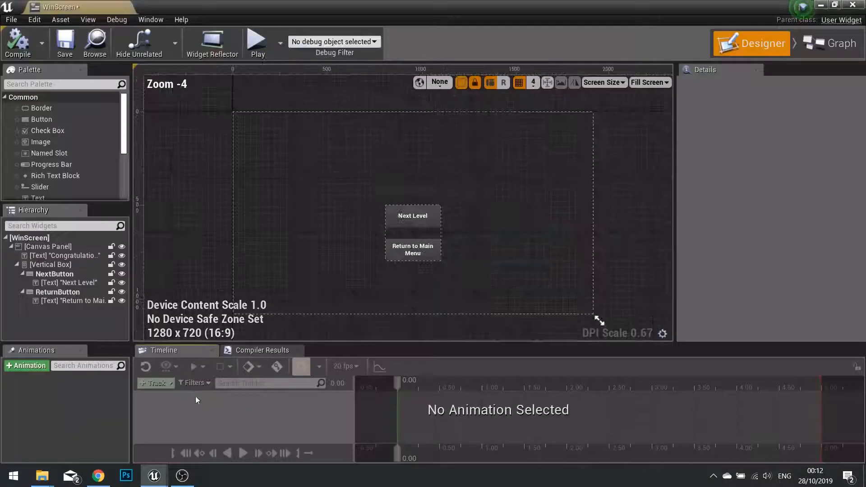
click(55, 273)
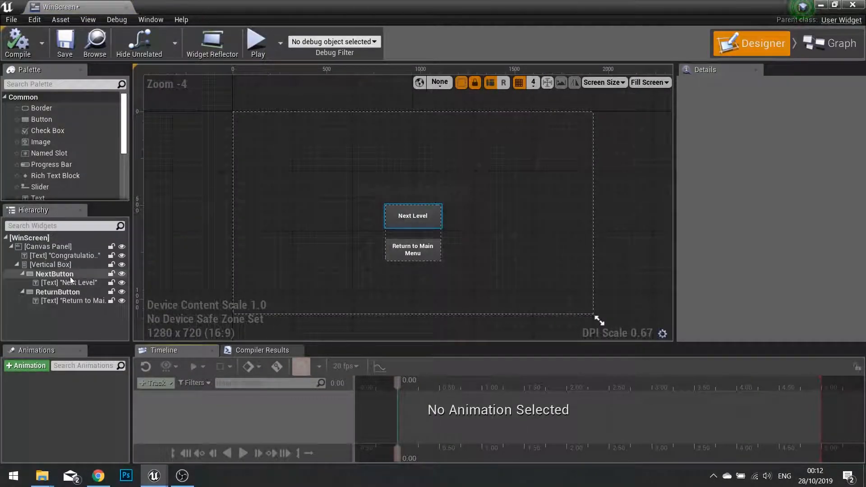
click(54, 273)
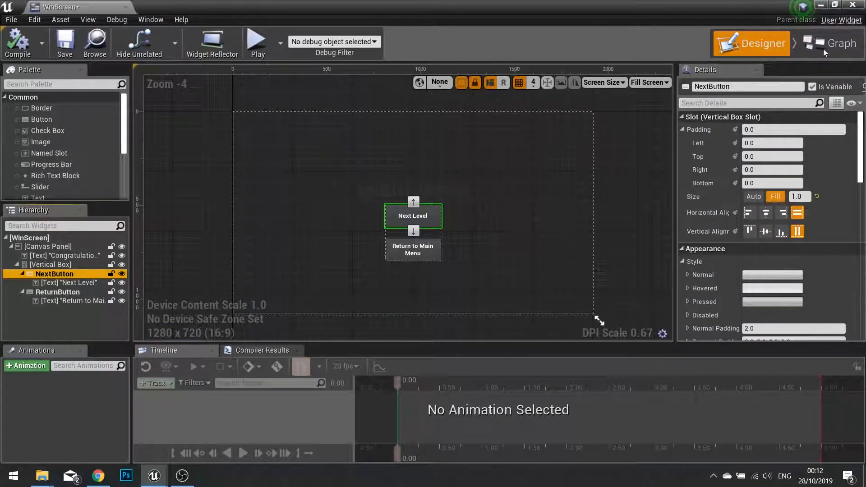
click(838, 43)
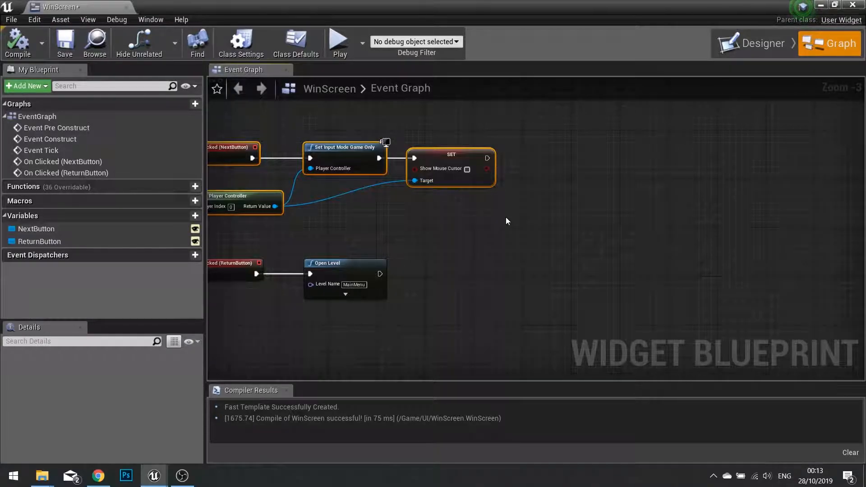
mouse_move(509, 219)
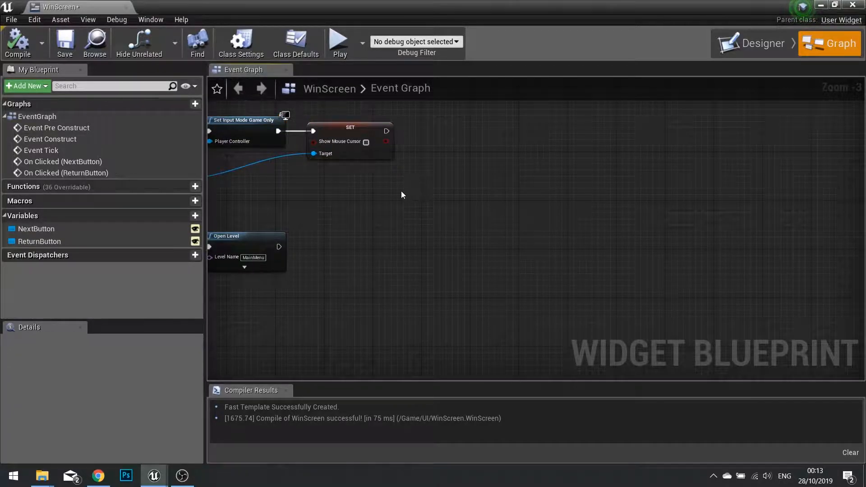
Step: Get the game instance, cast it to MazeGameInstance after the mouse-cursor step, and read Level Names
text(get gam)
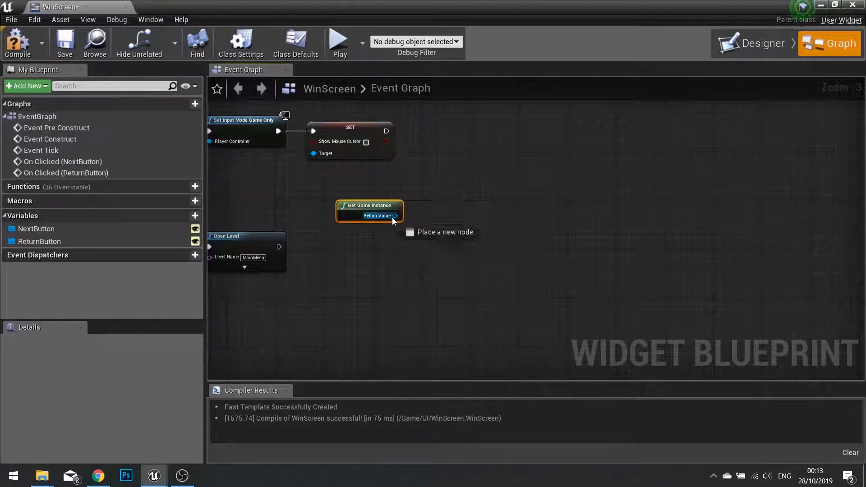
drag(393, 216, 456, 179)
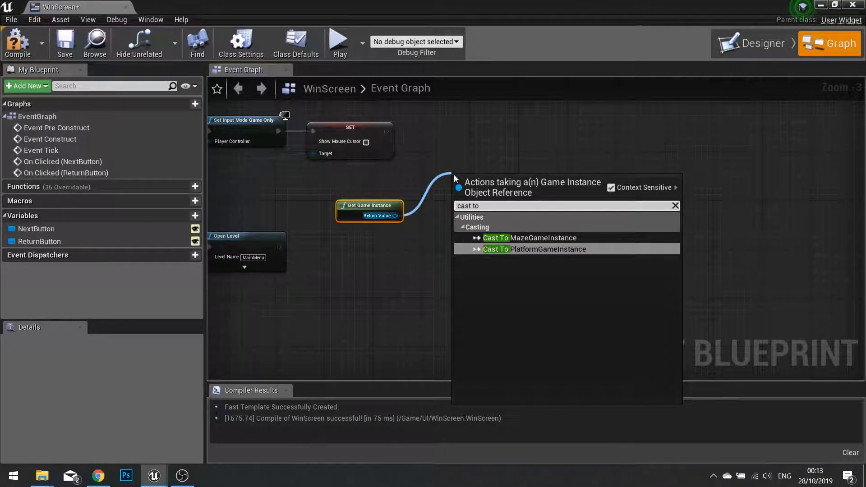
click(529, 238)
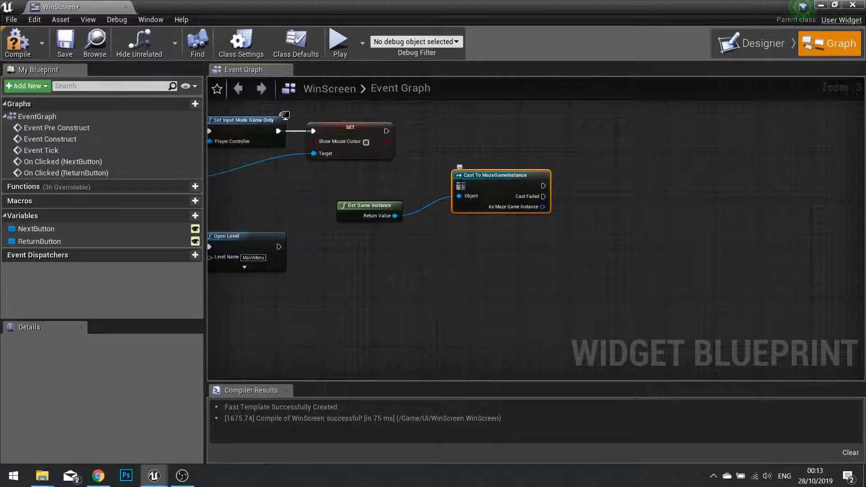
drag(497, 175, 469, 126)
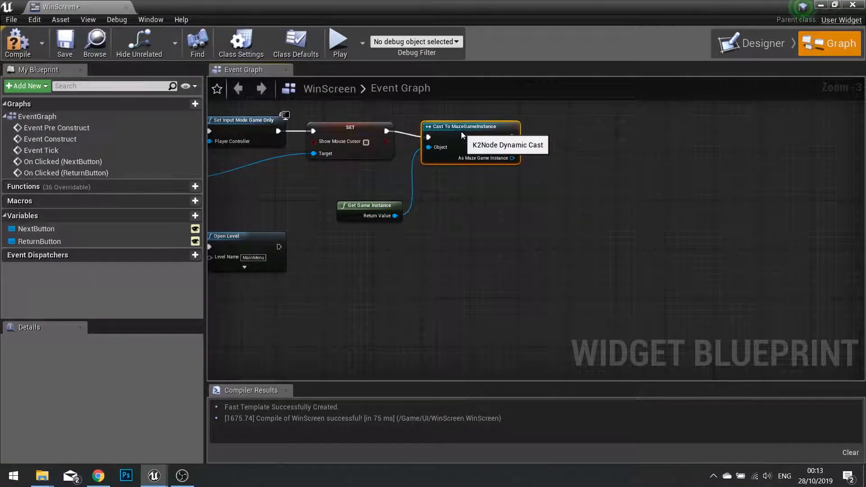
drag(514, 158, 537, 199)
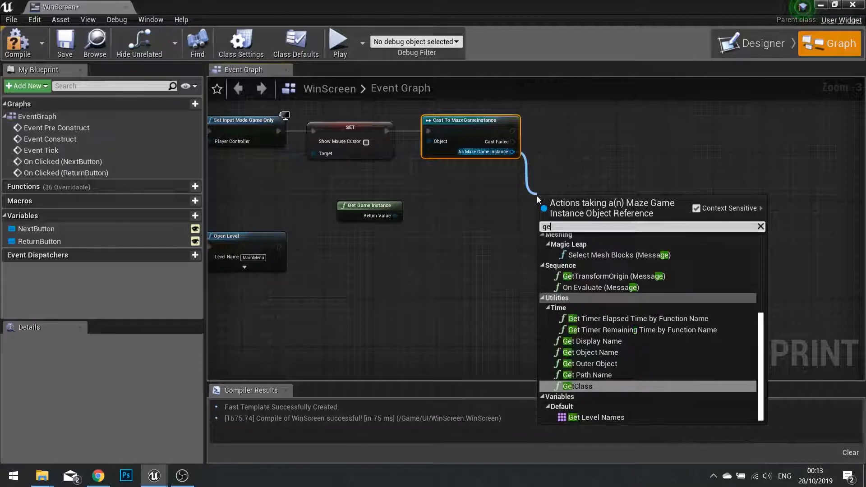
click(596, 417)
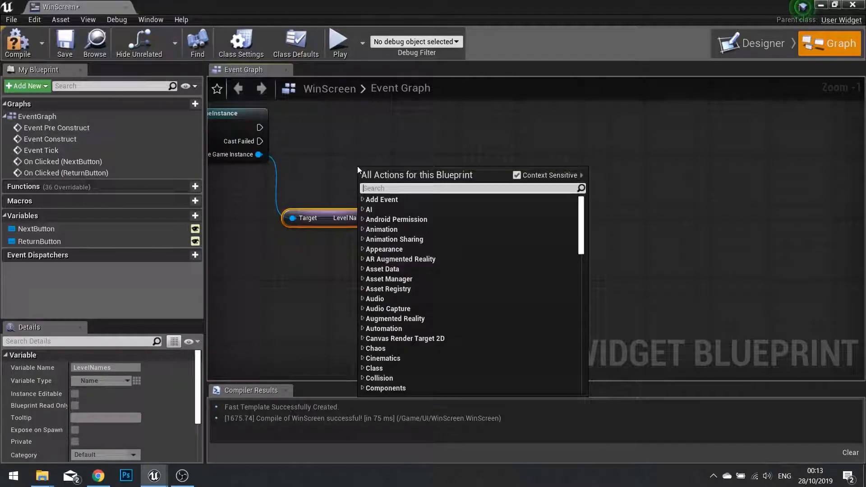
Step: Add Get Current Level Name and a Find node looking it up in Level Names
text(get curren)
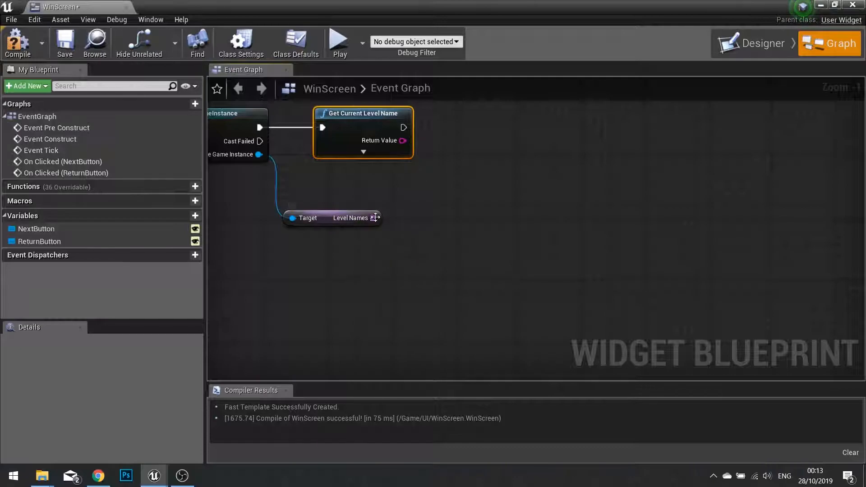
mouse_move(371, 217)
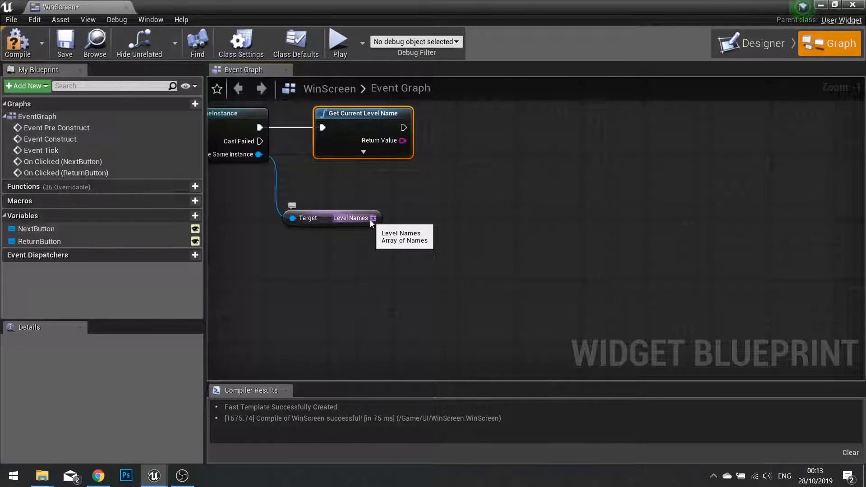
drag(374, 217, 474, 223)
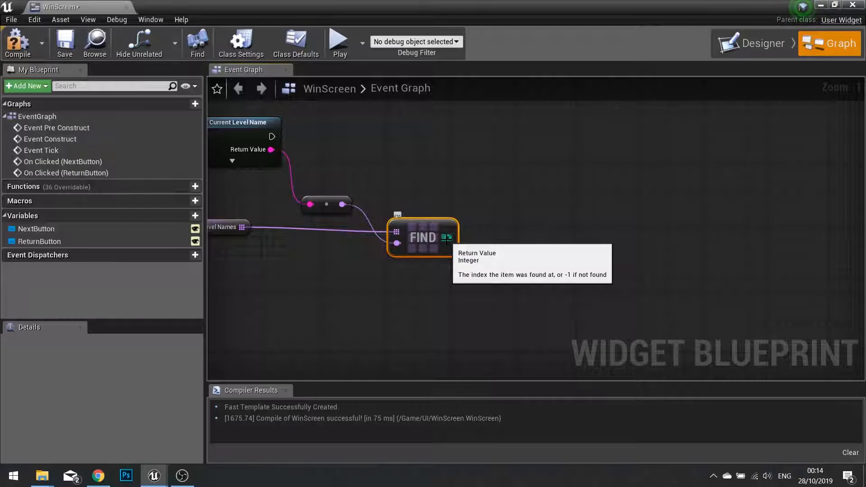
mouse_move(457, 235)
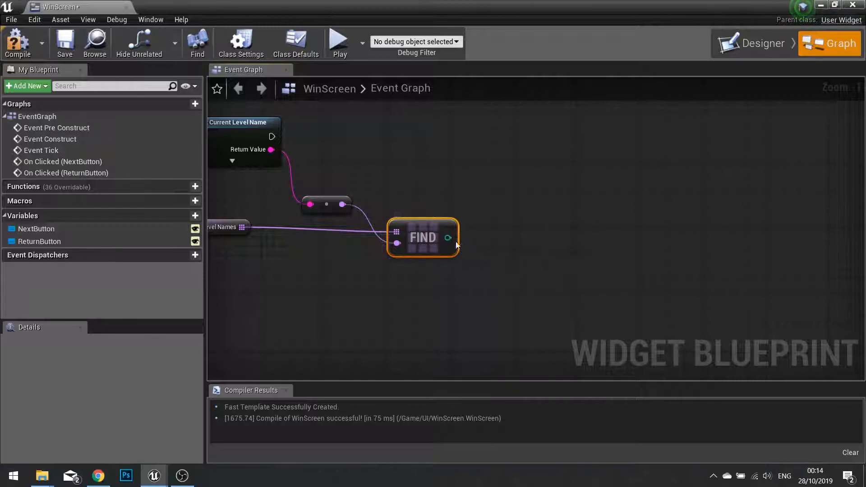
Step: Compare the found index with >= 0 into a Branch and Increment Int the index on True
drag(447, 237, 502, 201)
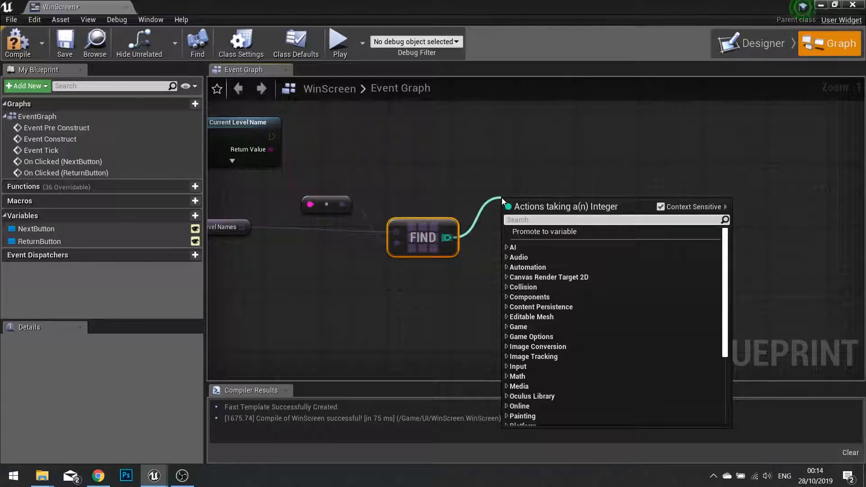
text(>=)
text(++)
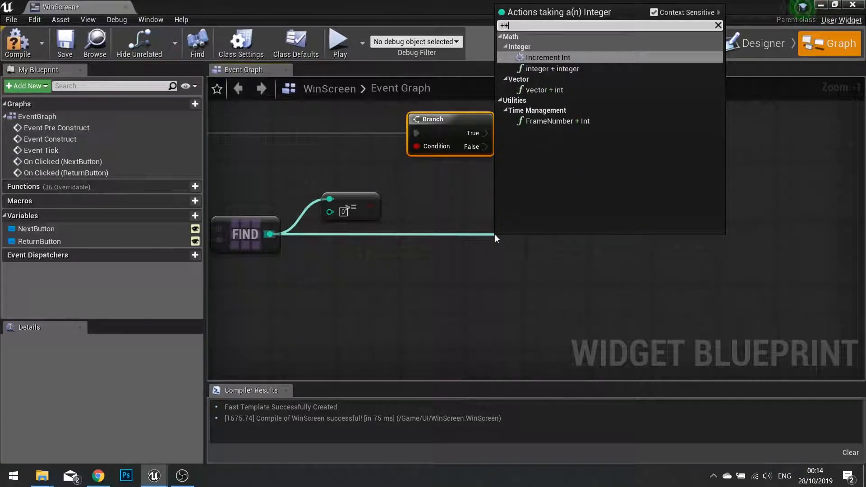
click(549, 57)
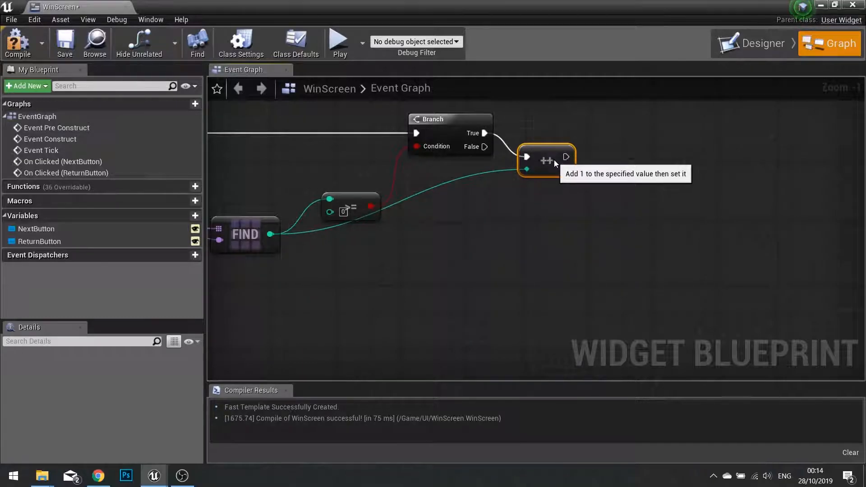
drag(547, 156, 547, 132)
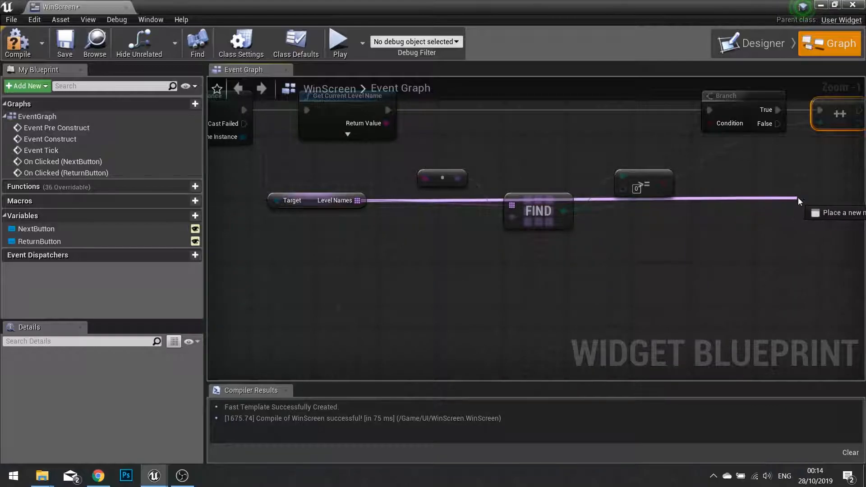
Step: Get the Level Names entry at the incremented index and feed it to Open Level
drag(358, 200, 797, 200)
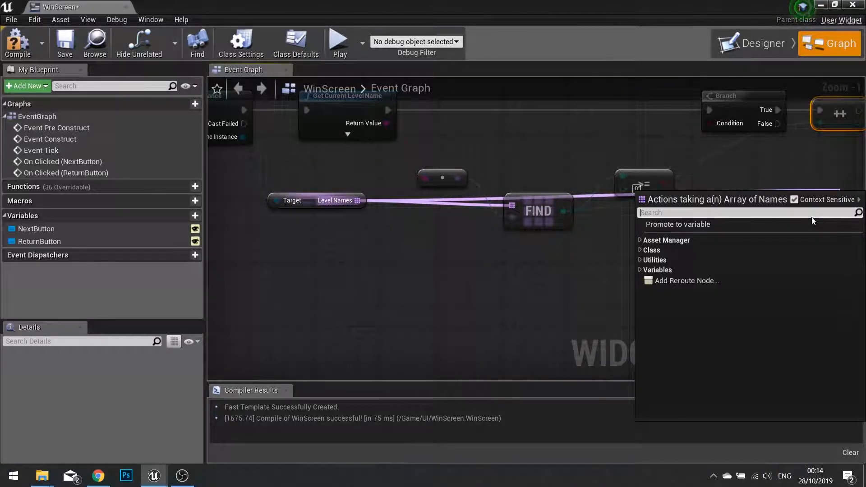
text(get)
text(open)
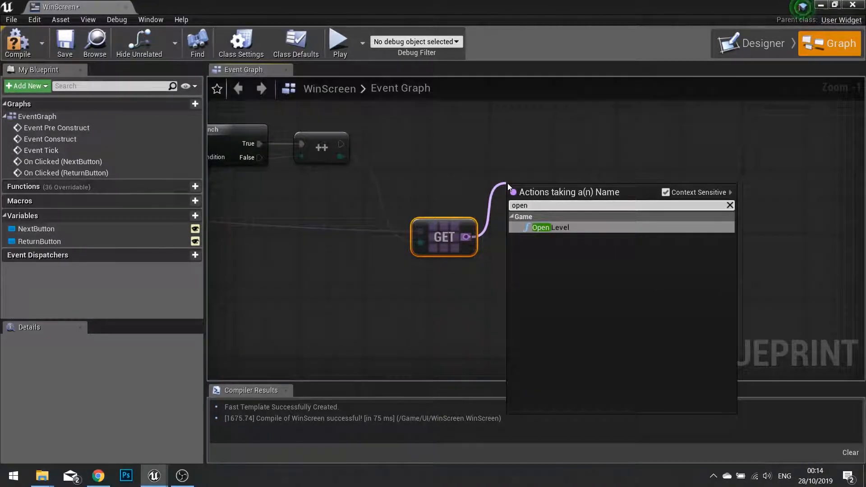
click(549, 227)
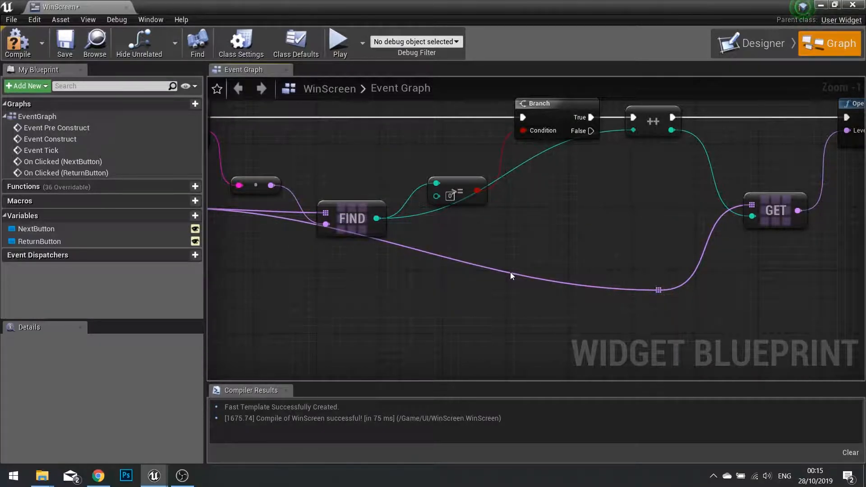
Step: Reroute the Level Names wire neatly below the nodes with a bend point
drag(658, 290, 508, 273)
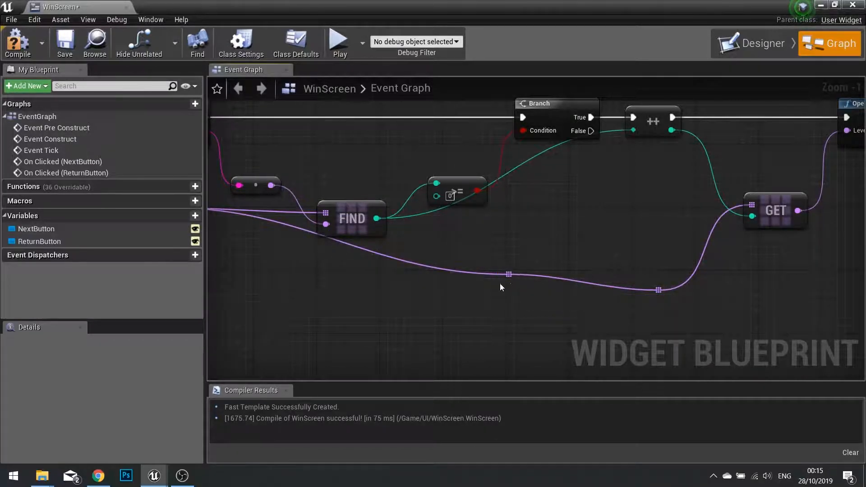
click(508, 275)
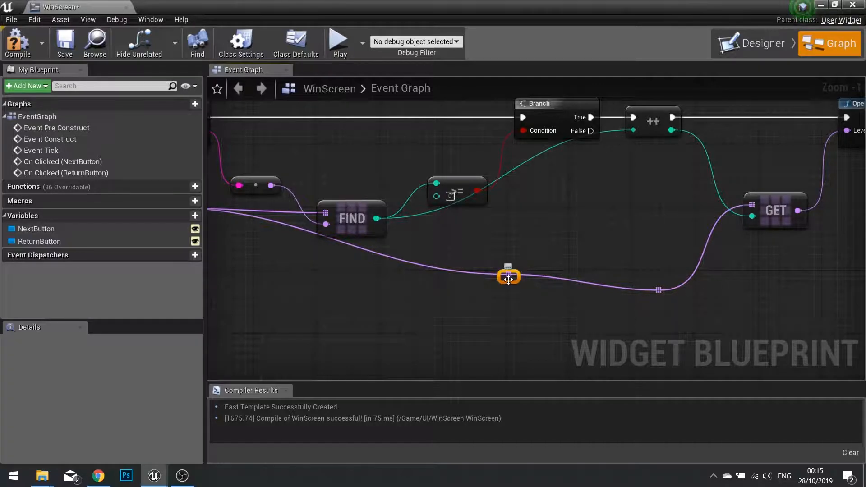
drag(507, 276, 424, 290)
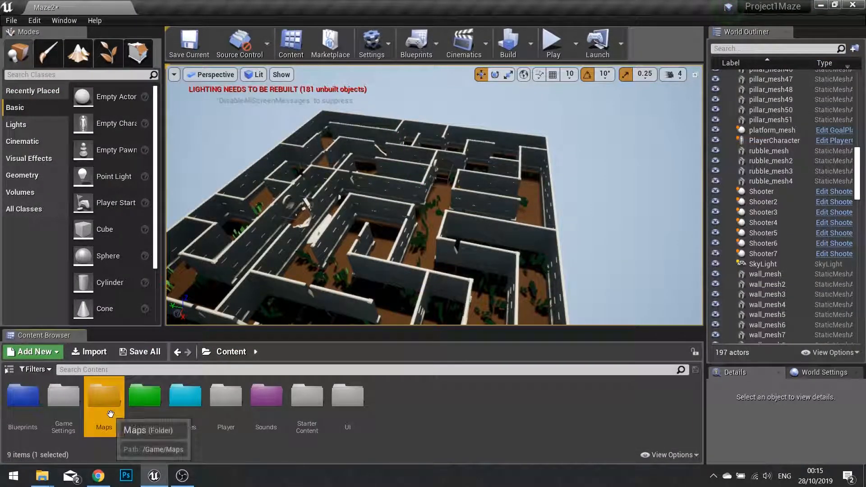
Step: Load the Maze1 level from the Maps folder and reach the Edit menu
double_click(104, 394)
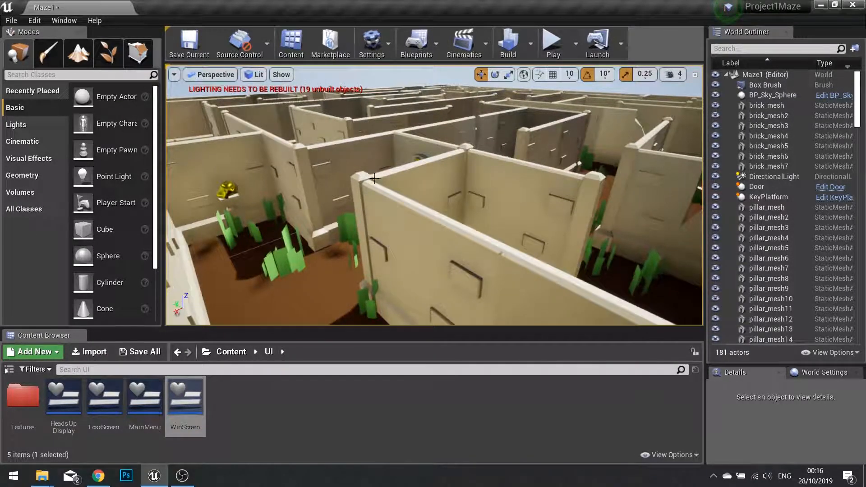
click(35, 21)
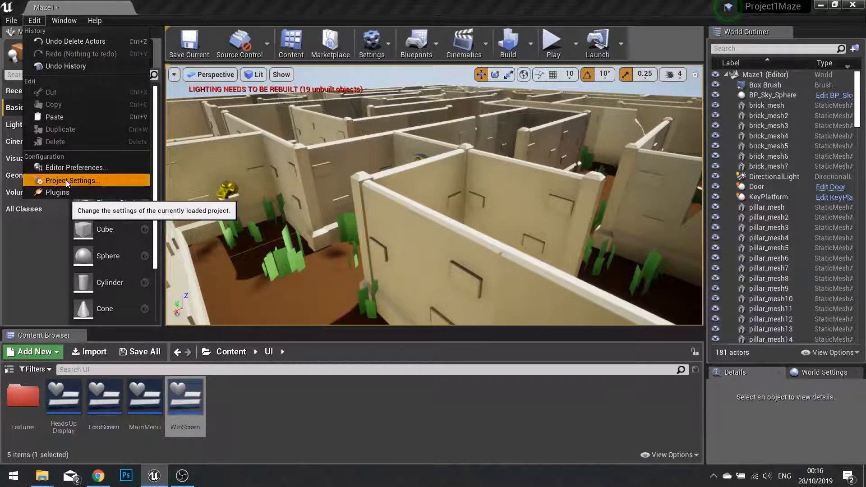
Step: Set Game Instance Class to MazeGameInstance in Project Settings and close the settings
click(73, 180)
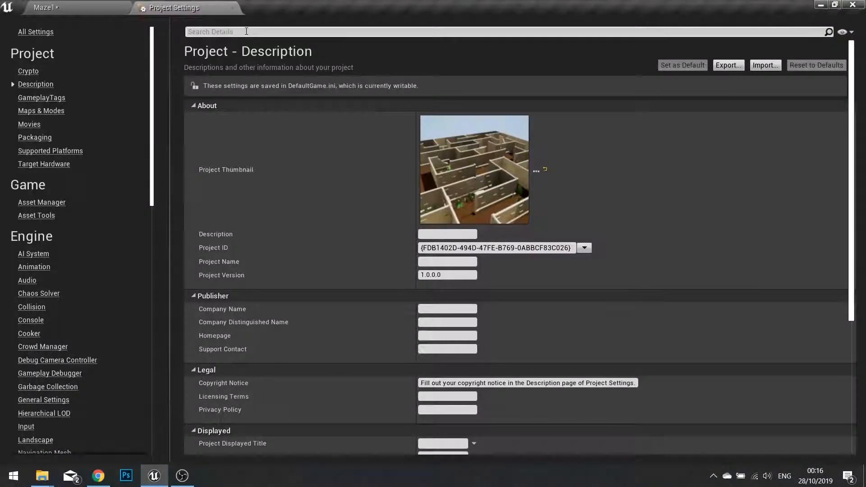
text(instance)
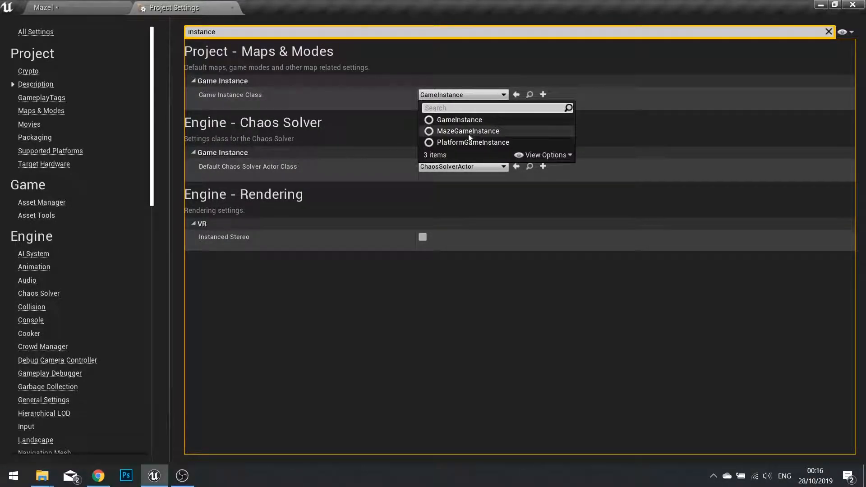
click(469, 131)
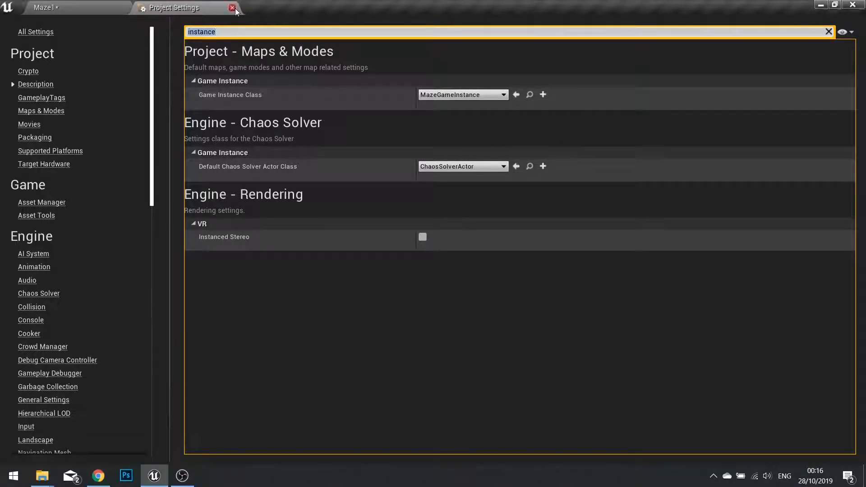
click(232, 7)
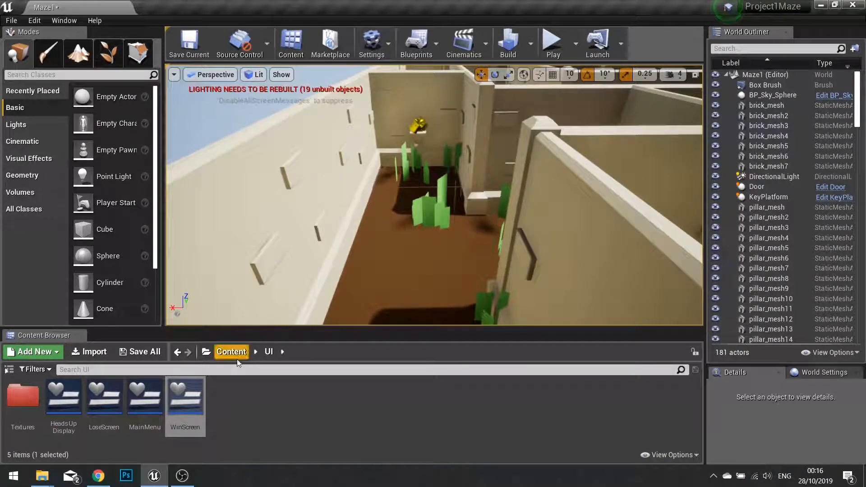
Step: Place a GoalPlatform in Maze1 and test-play that Next Level loads Maze2, then stop
click(231, 351)
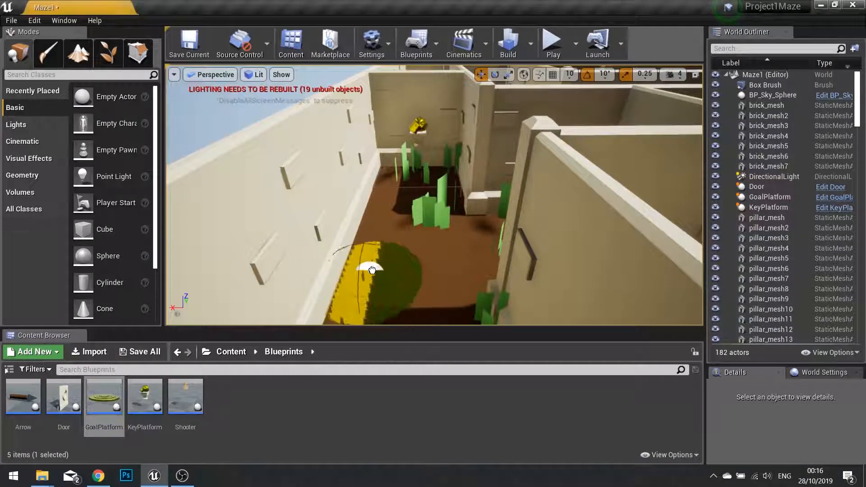
click(372, 270)
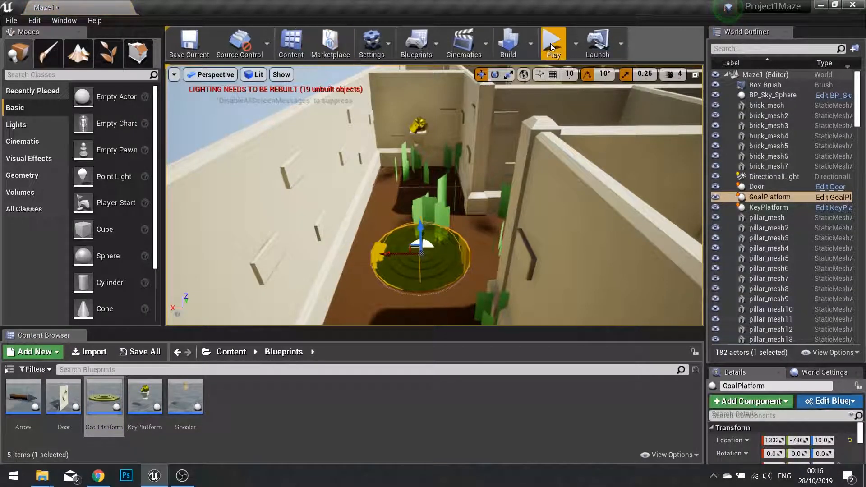
click(552, 43)
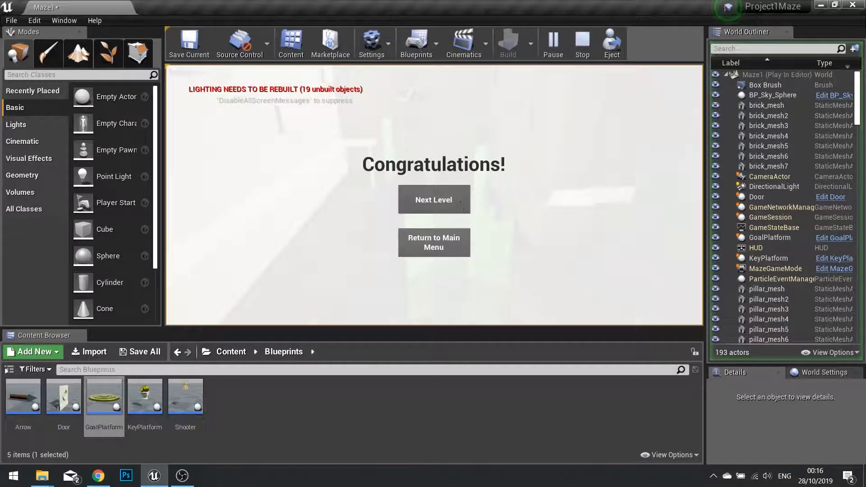
click(433, 199)
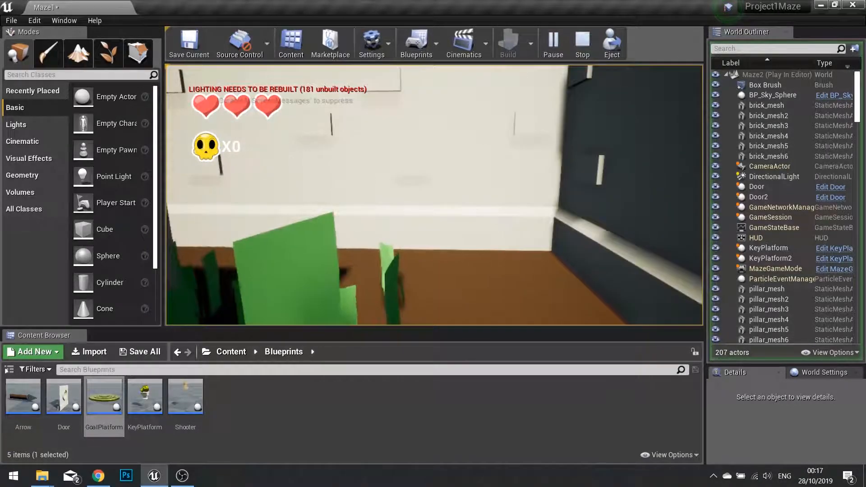
click(581, 43)
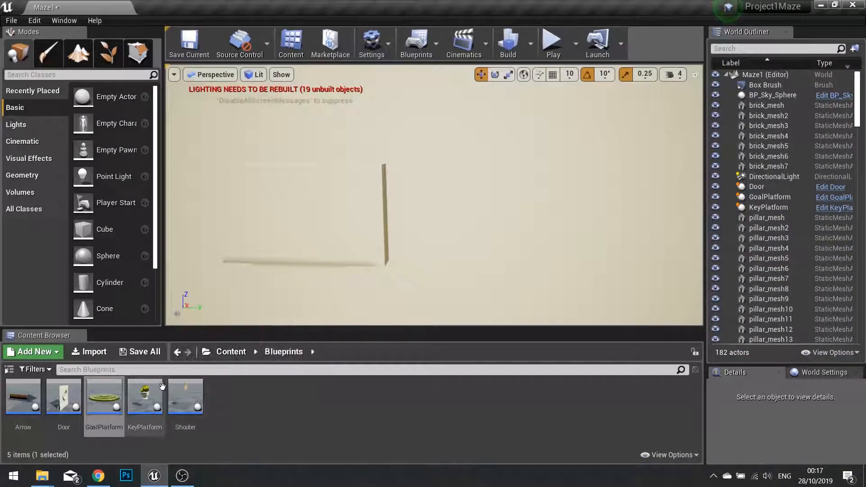